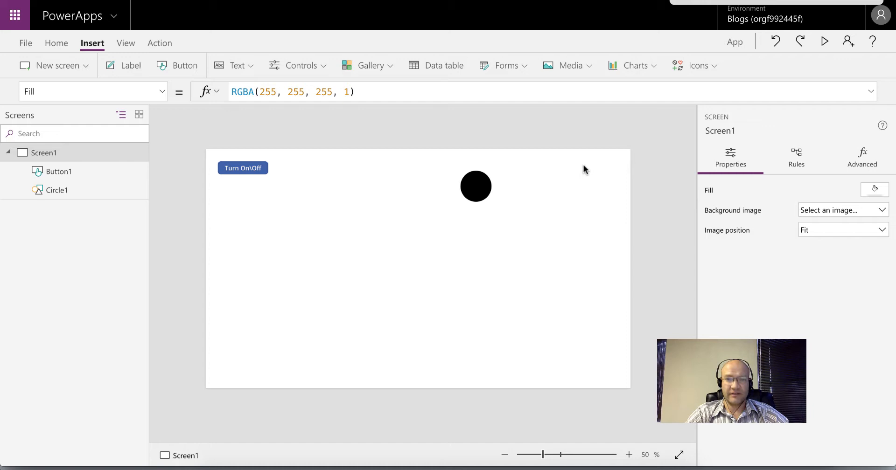
mouse_move(483, 191)
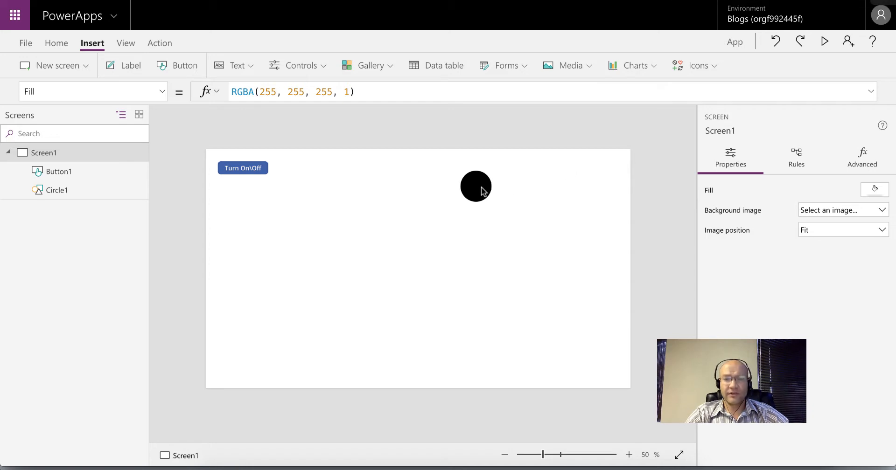
Select Circle1 to show its Fill formula If(lightswitchon, Yellow, Black).
left_click(475, 186)
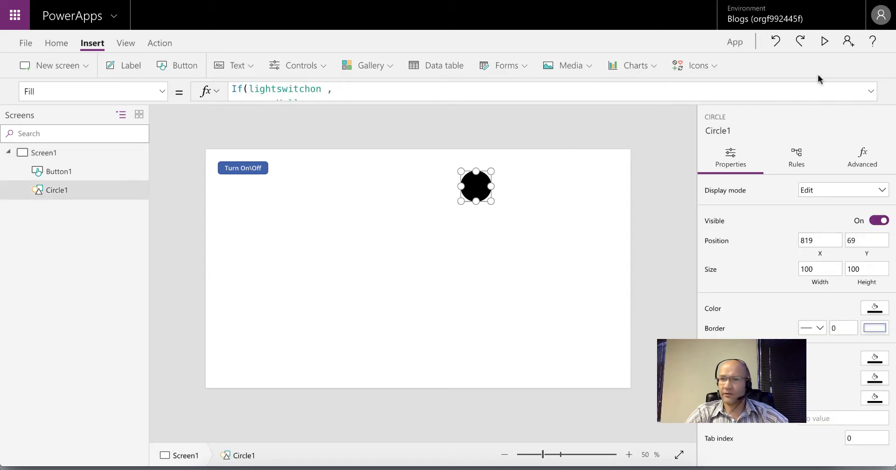
Add comment lines 'This formula will tun the thing on or off' and 'First we will...' above the formula.
left_click(871, 91)
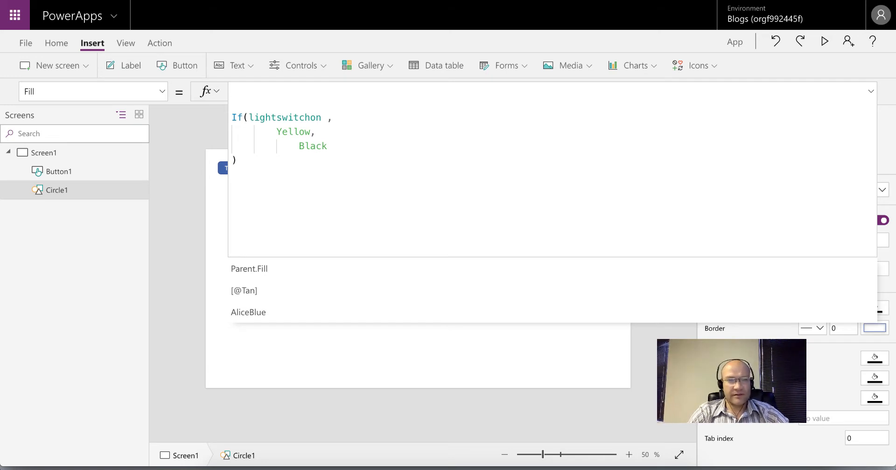
type("//")
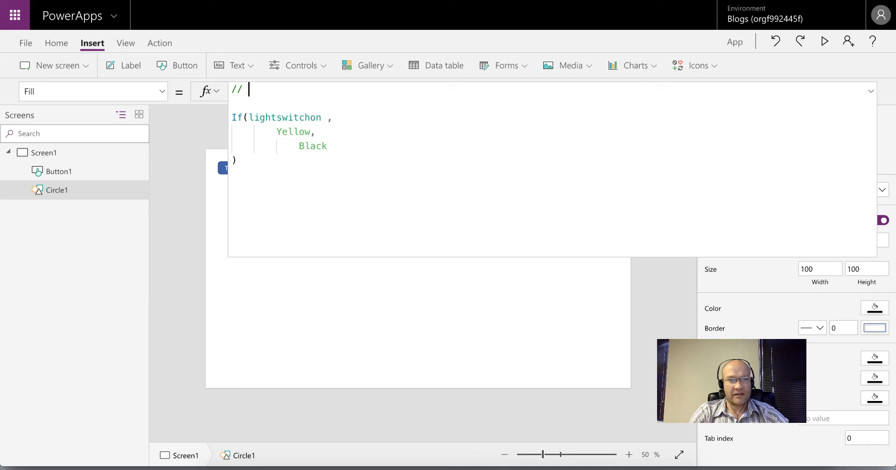
type("Thi")
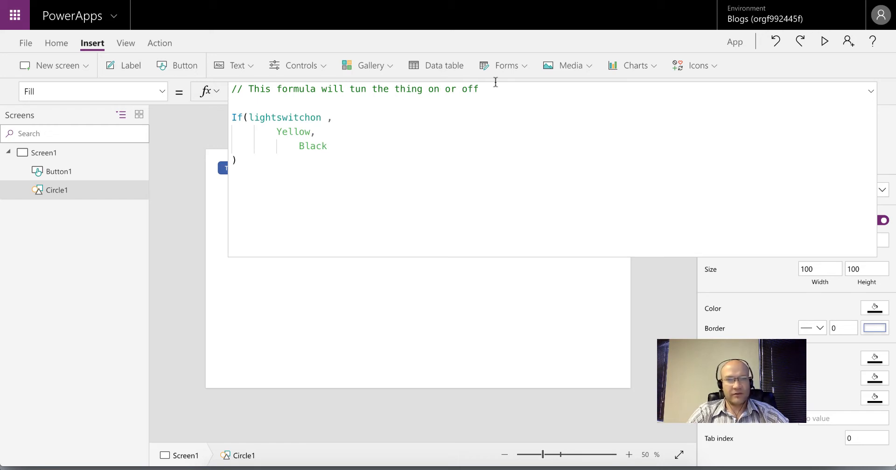
type("//")
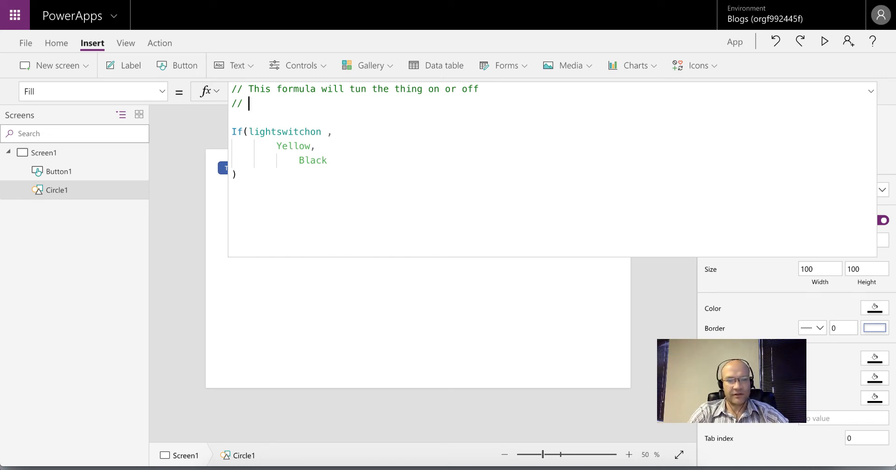
type("First we wi")
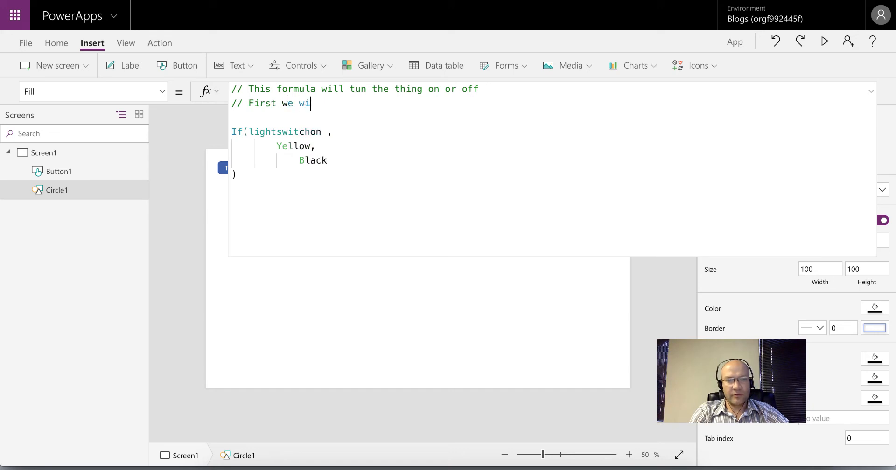
type("ll...")
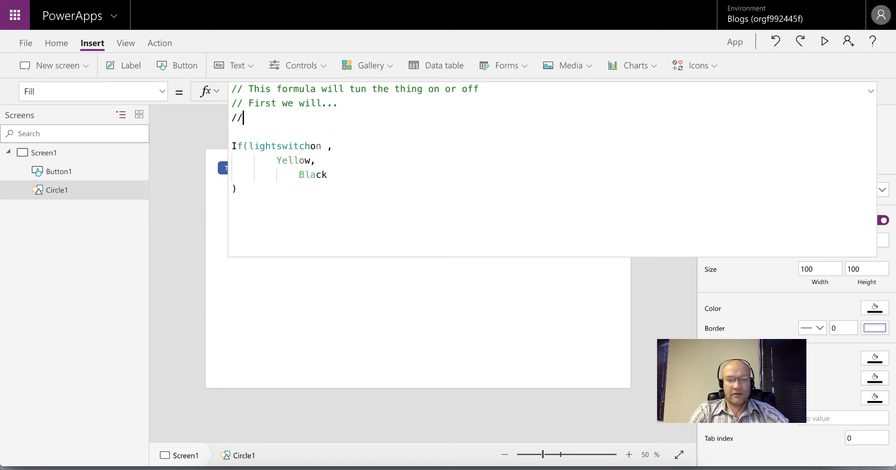
Add 'Then we will..' and wrap the comment lines in one /* */ block.
type("Then we will..")
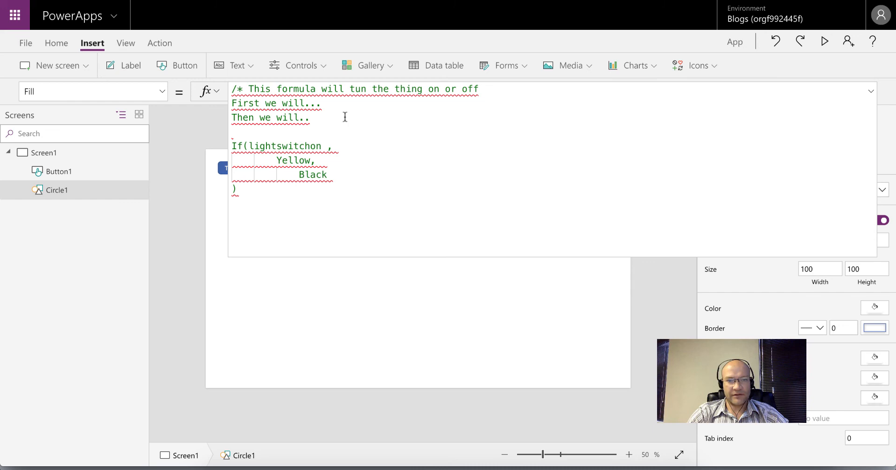
type("*/")
type(" //")
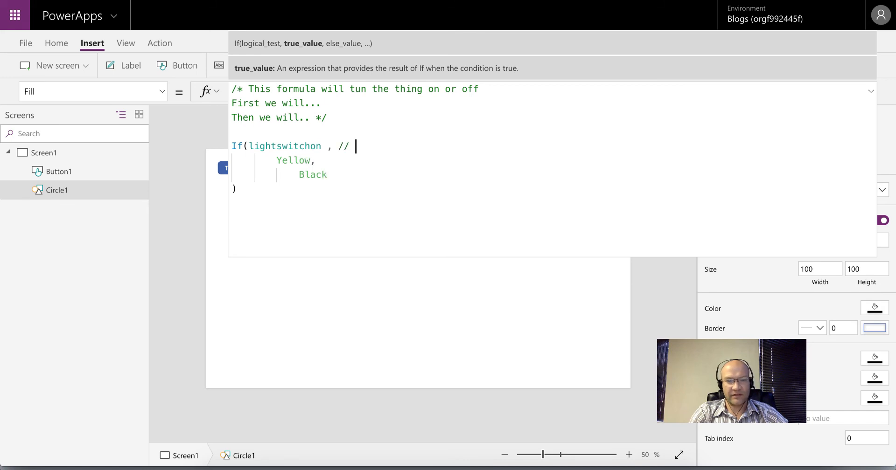
Add end-of-line comments Variable, Value if true and Value if false to the If arguments.
type("Variable")
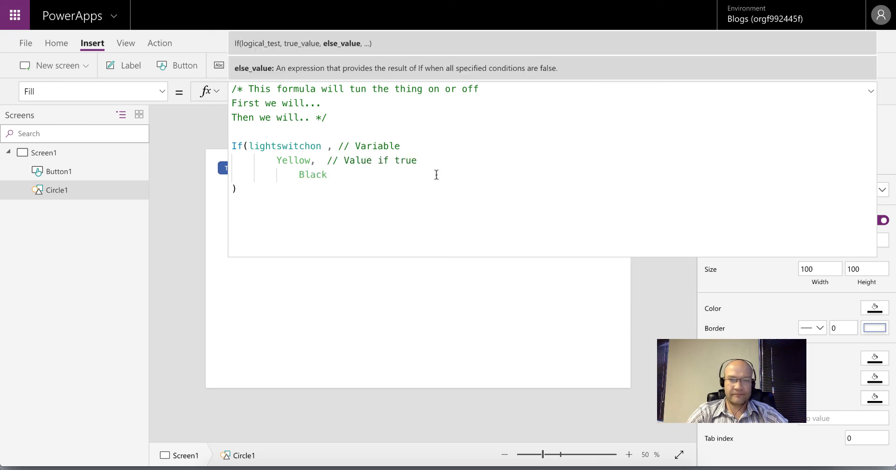
type("//")
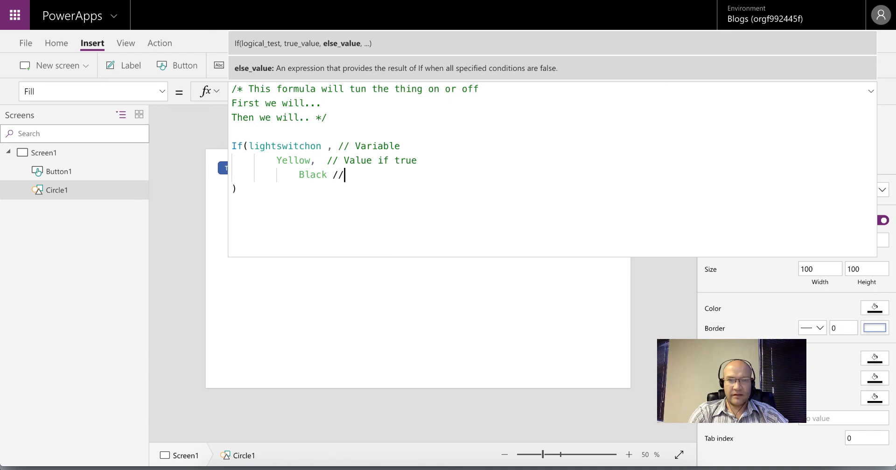
type("Value if false")
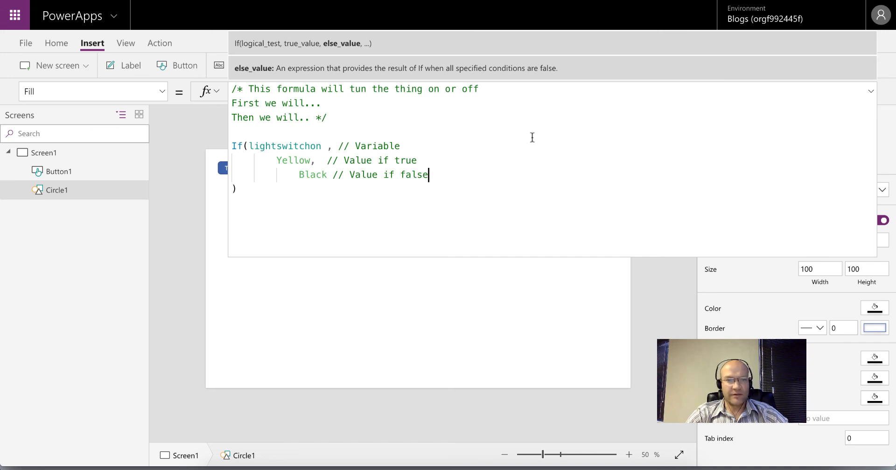
left_click(870, 91)
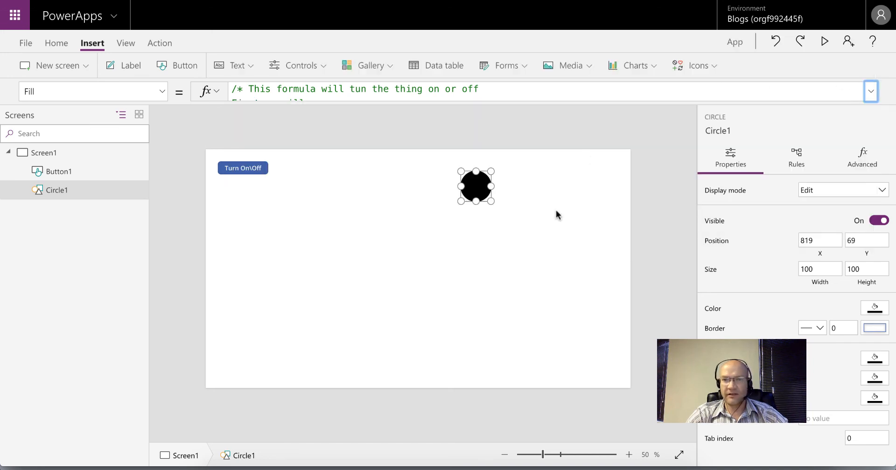
Preview the app, close it, and reopen Circle1's expanded commented Fill formula.
left_click(824, 41)
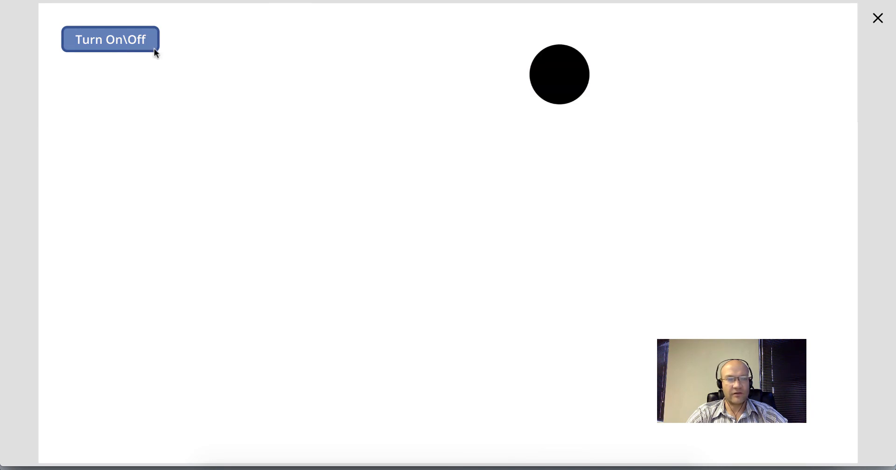
left_click(878, 18)
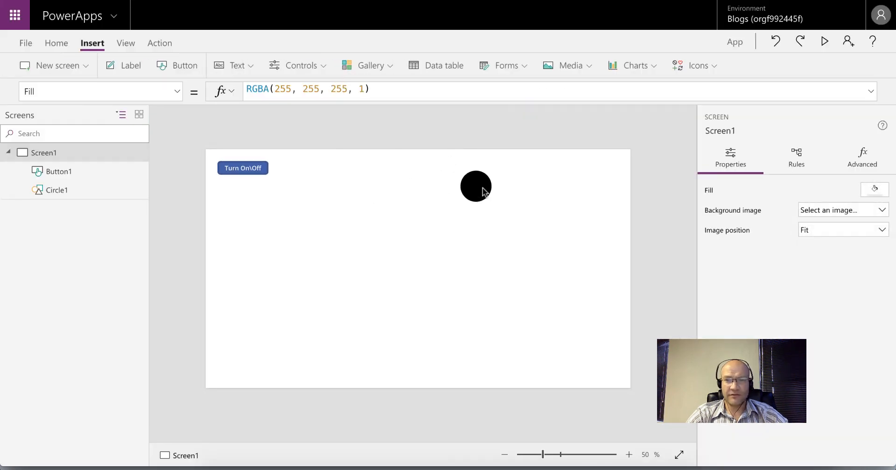
left_click(476, 186)
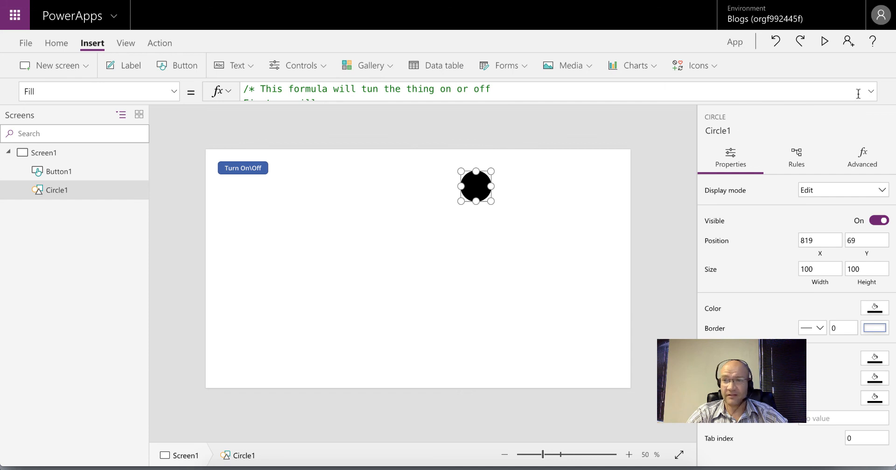
left_click(870, 92)
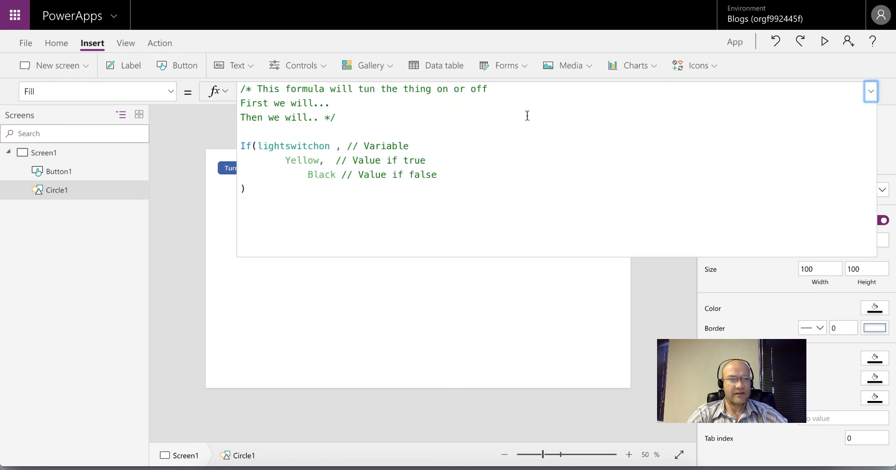